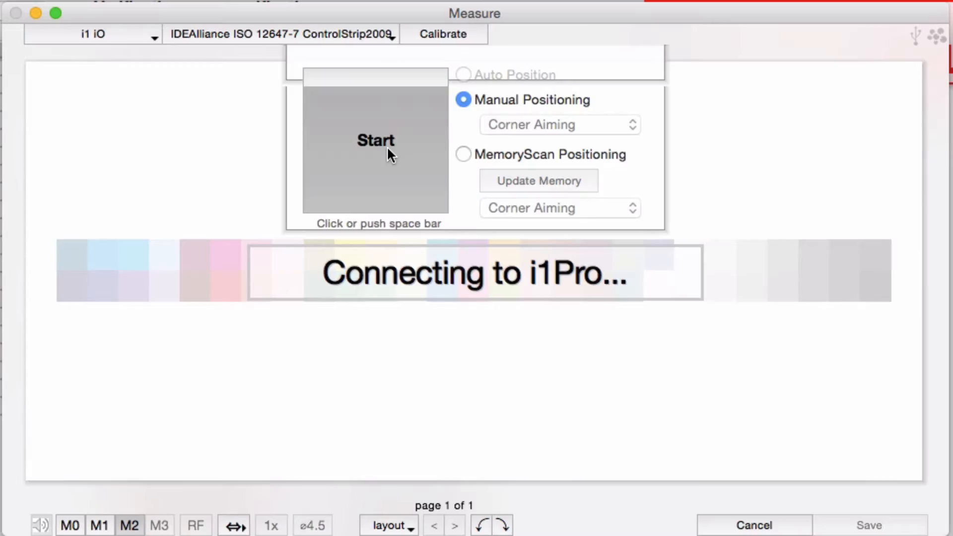
Start measuring the ISO 12647-7 control strip with Manual Positioning once the i1Pro connects.
left_click(374, 140)
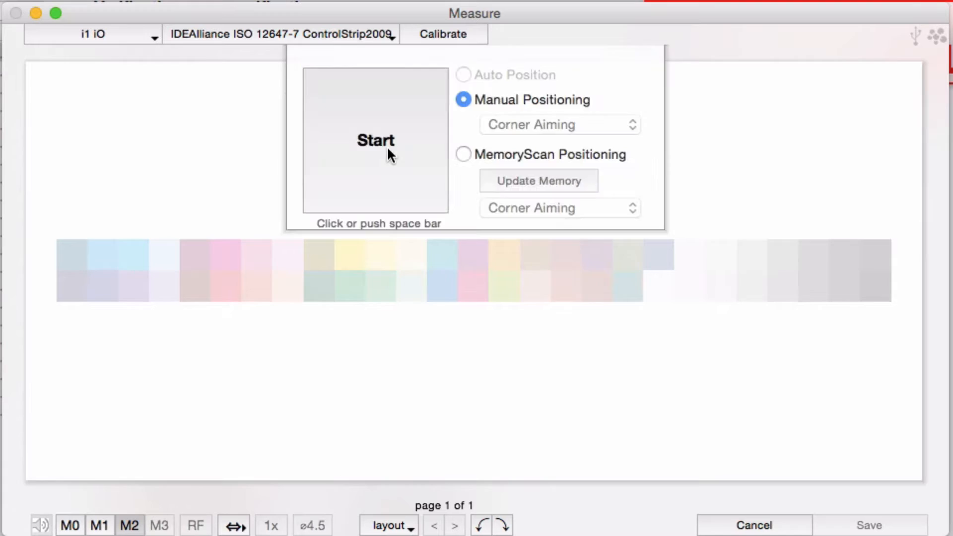
left_click(376, 141)
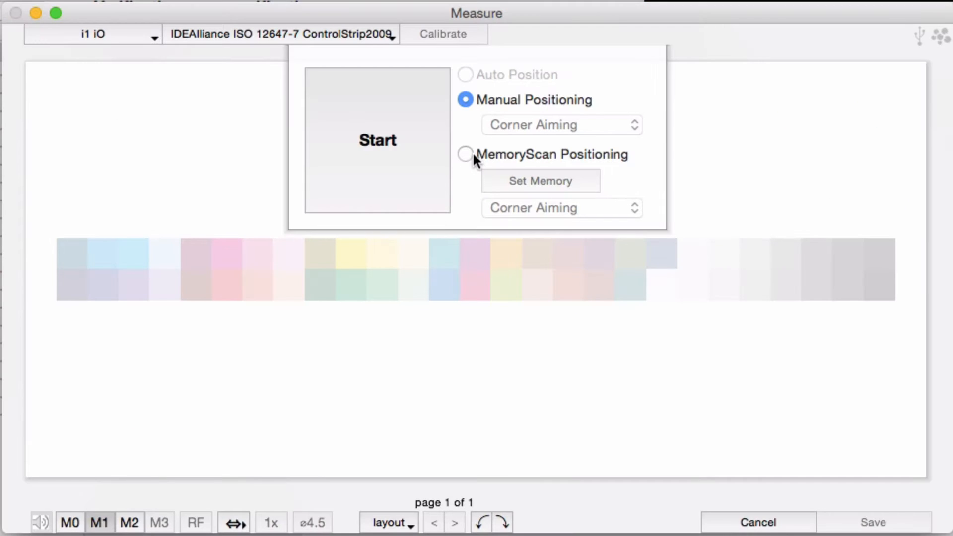
Select MemoryScan Positioning and store the strip's corner position with Set Memory.
left_click(465, 154)
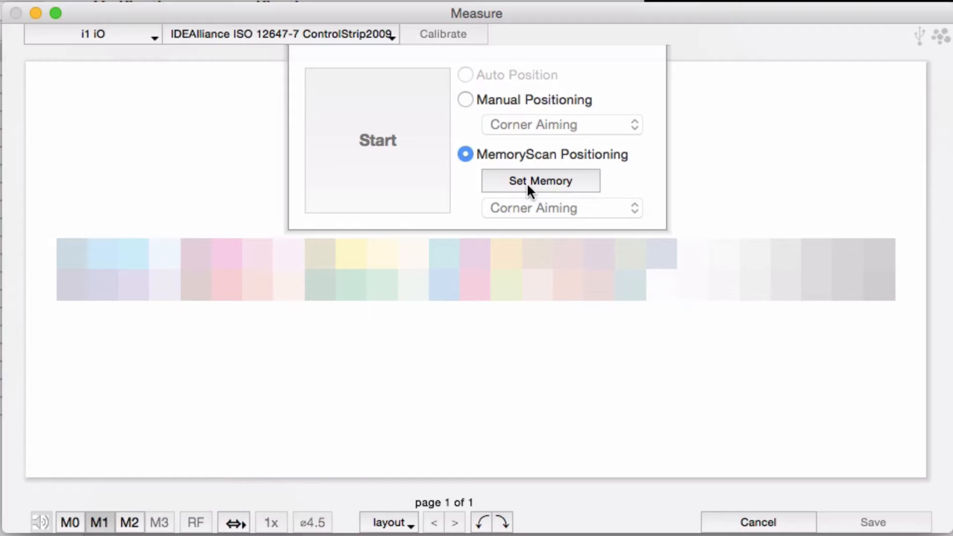
left_click(539, 181)
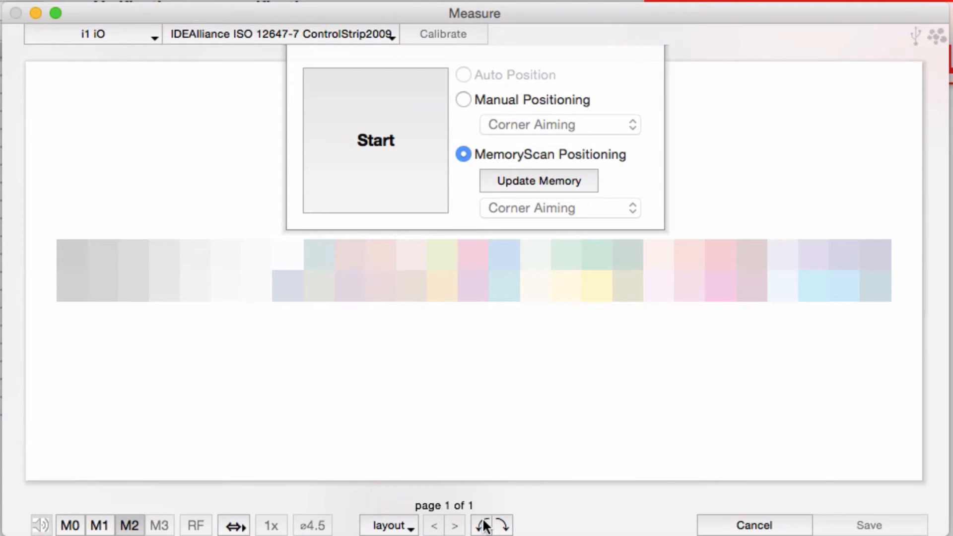
mouse_move(389, 138)
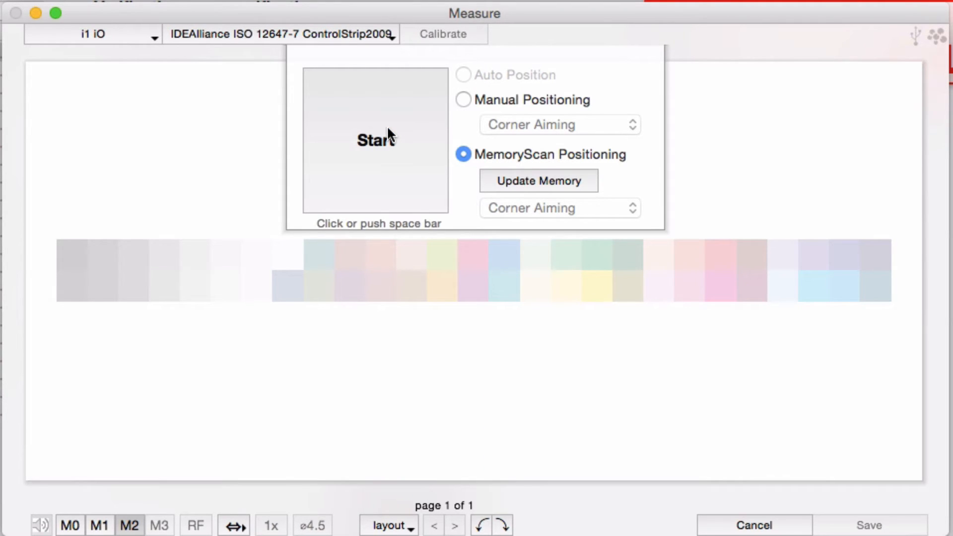
Run the MemoryScan measurement of the ISO 12647-7 control strip until Page Complete.
left_click(374, 141)
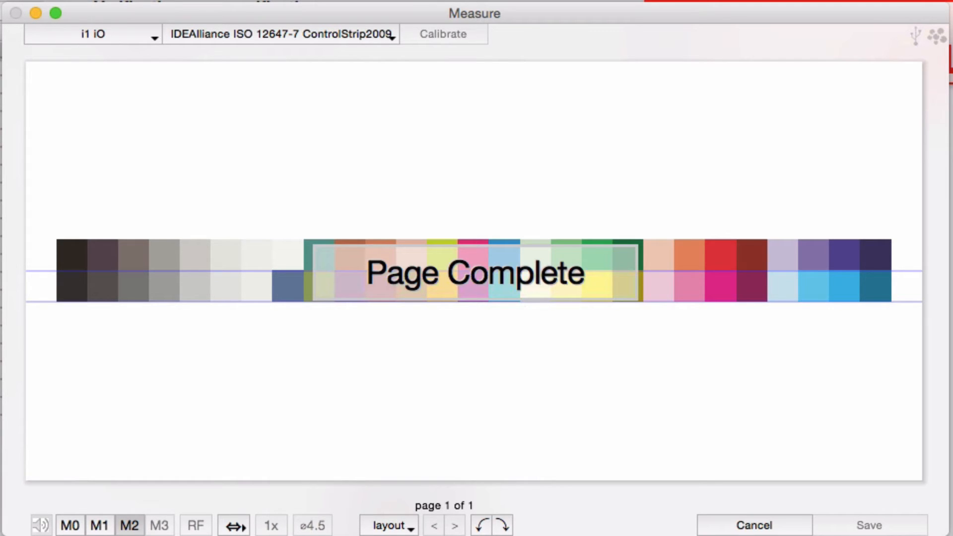
Choose Open Target Folder... from the measurement target dropdown.
left_click(280, 34)
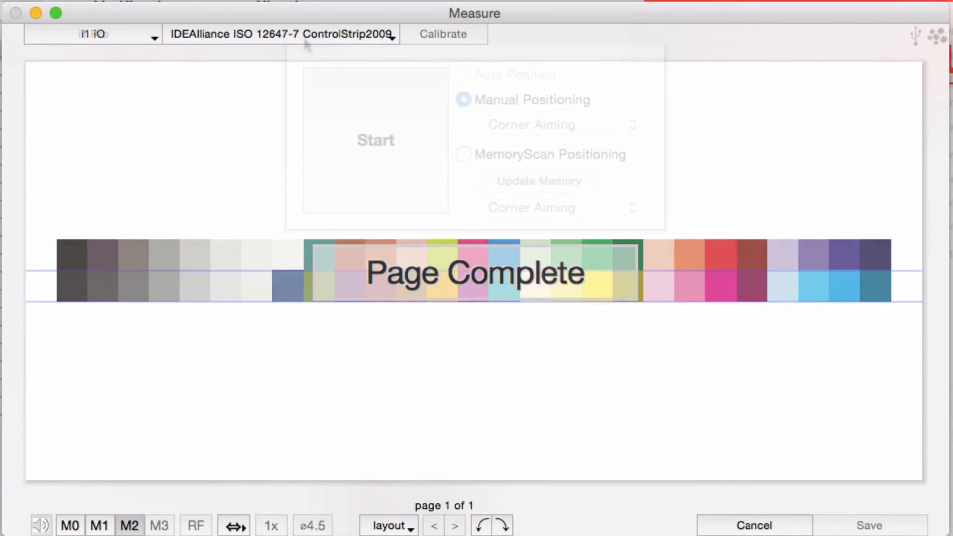
left_click(281, 33)
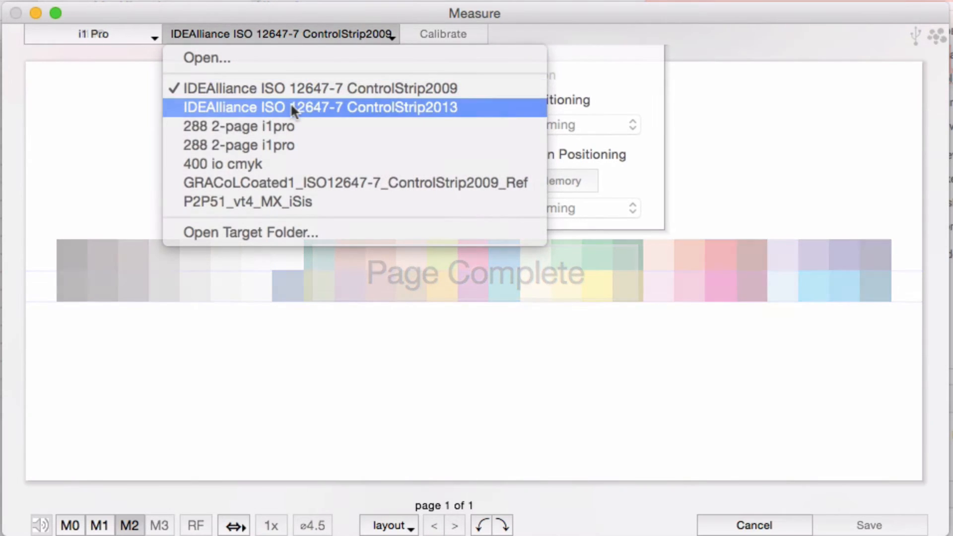
mouse_move(281, 194)
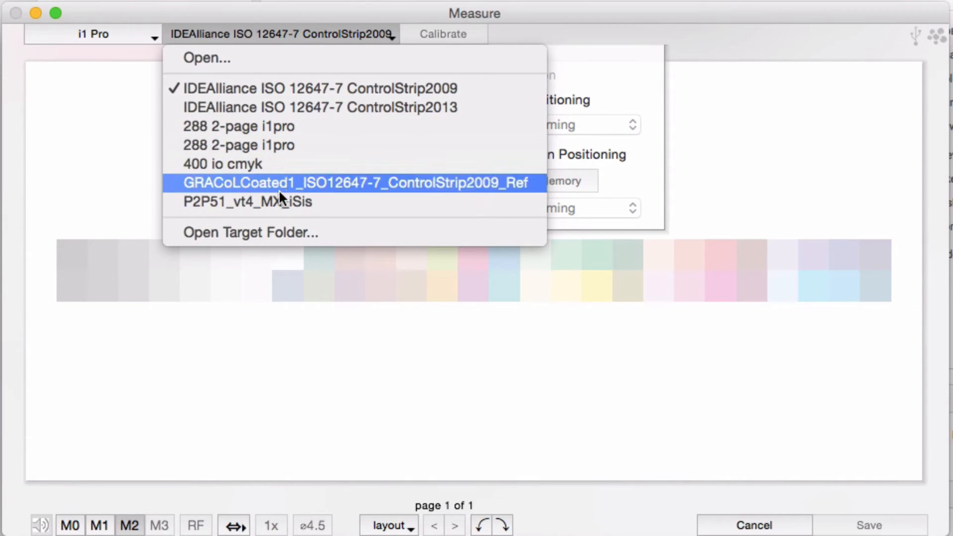
left_click(249, 232)
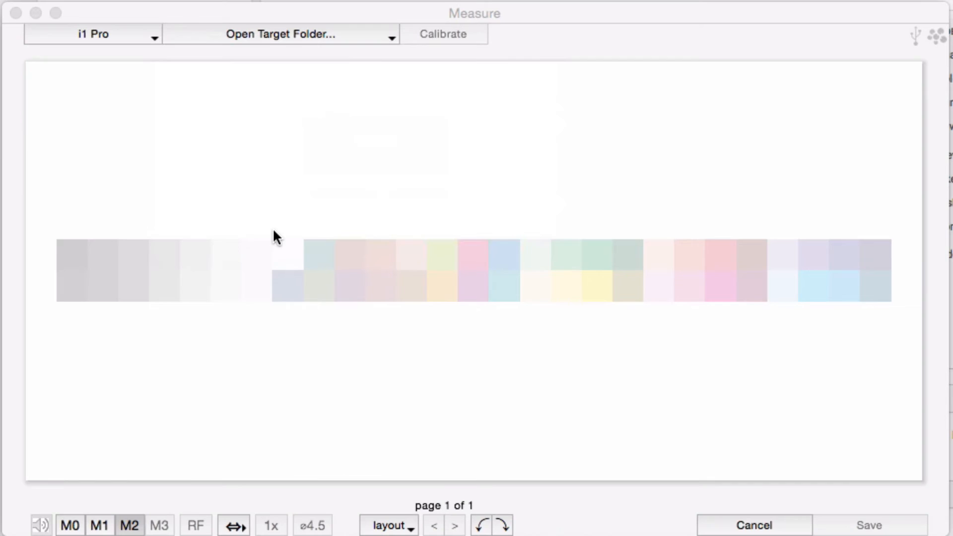
Copy 288 2-page LFP_B.zip from the Barbieri Spectro LFP folder into the i1Pro folder.
left_click(280, 34)
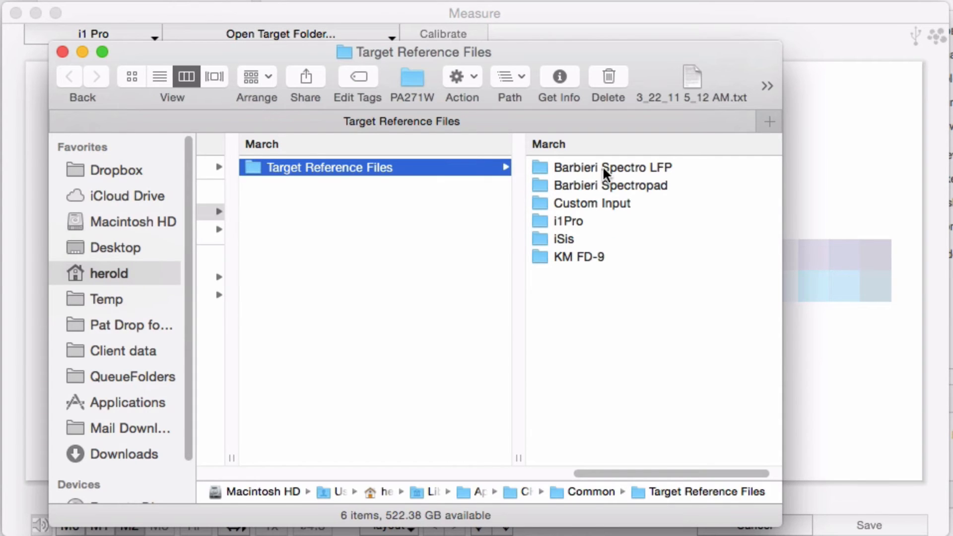
left_click(613, 167)
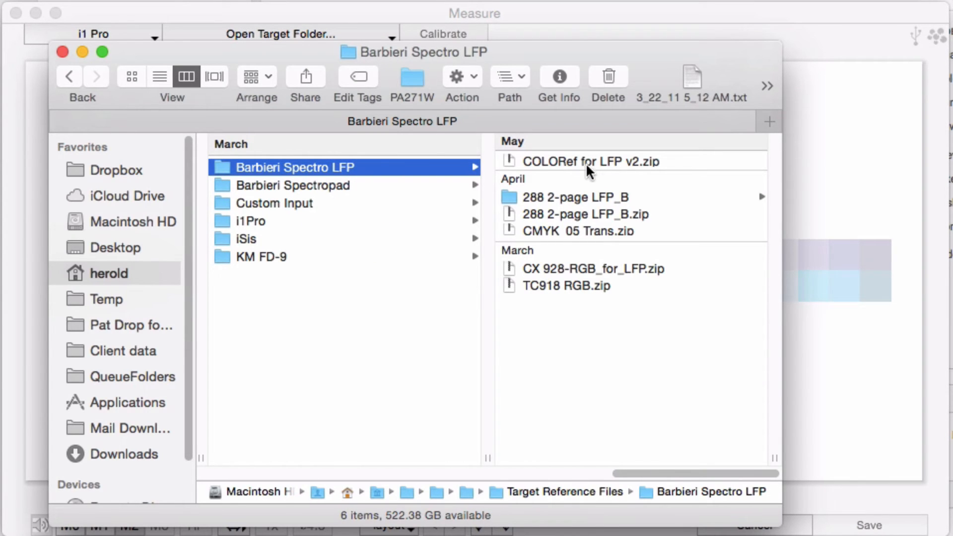
mouse_move(575, 217)
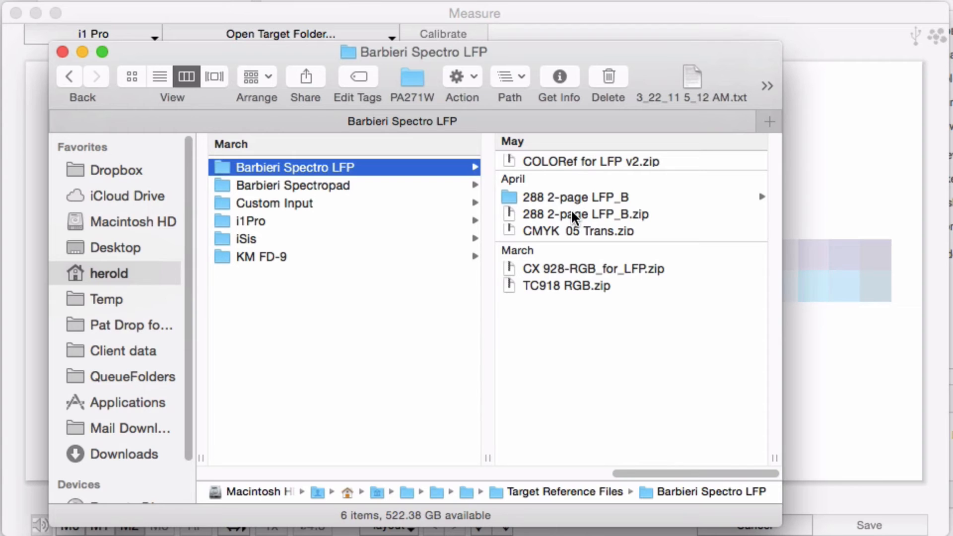
left_click(583, 214)
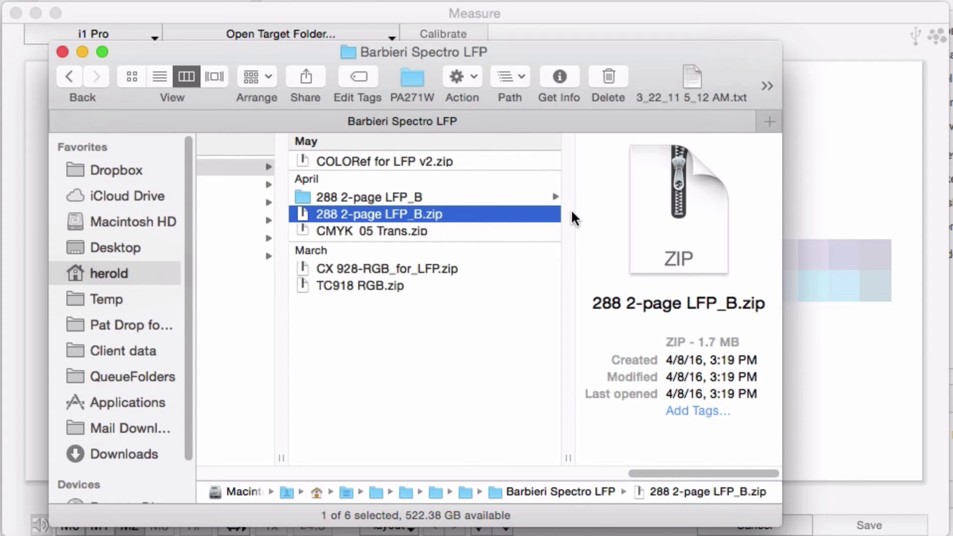
mouse_move(480, 310)
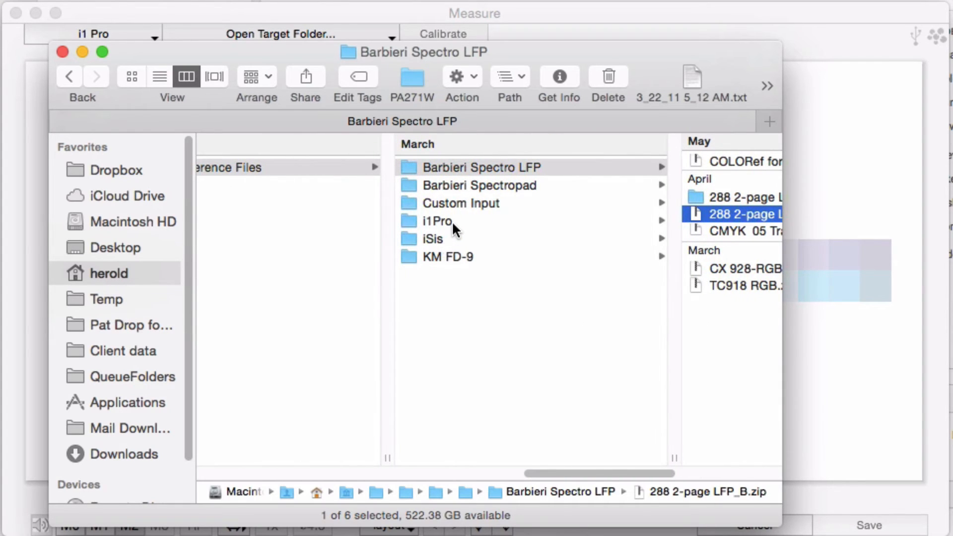
left_click(438, 220)
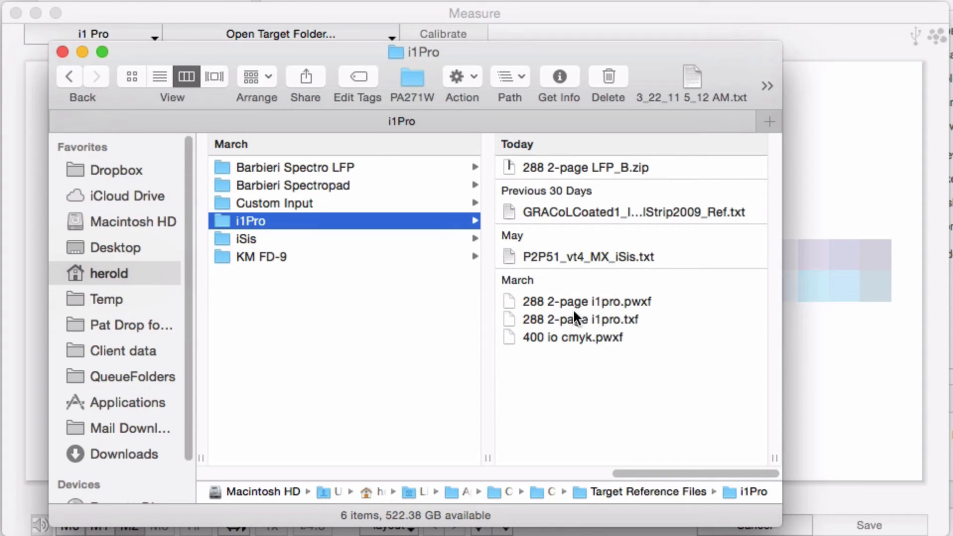
mouse_move(562, 178)
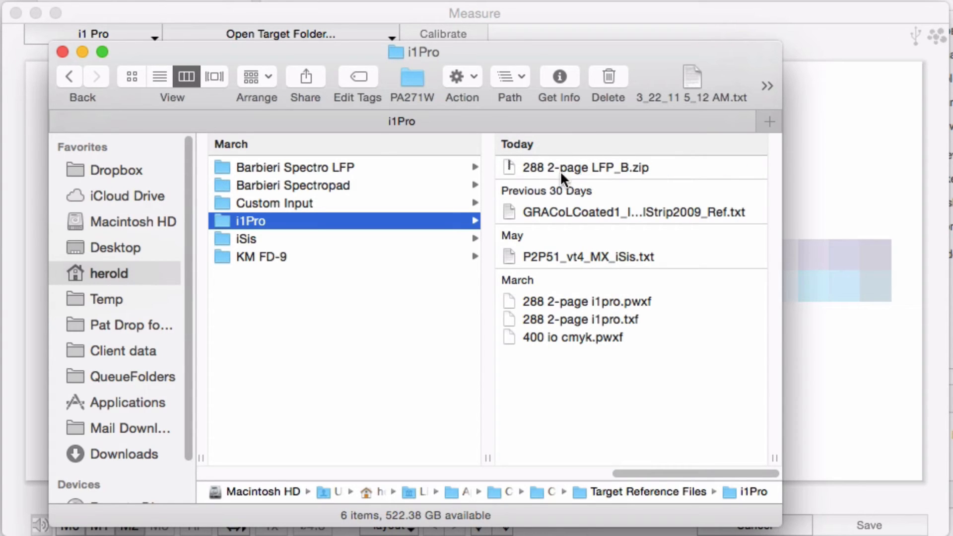
mouse_move(274, 246)
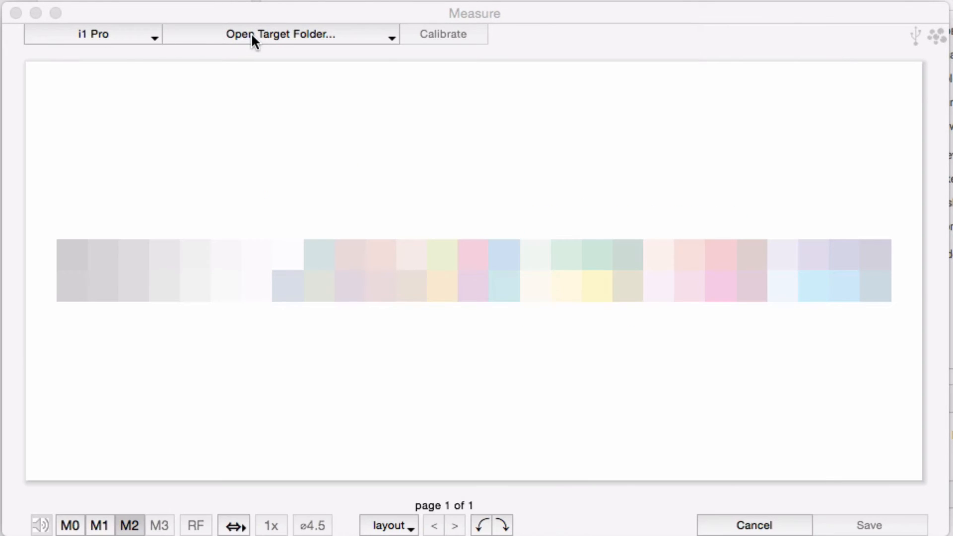
Select the 288 2-page LFP_B target from the target dropdown.
left_click(280, 34)
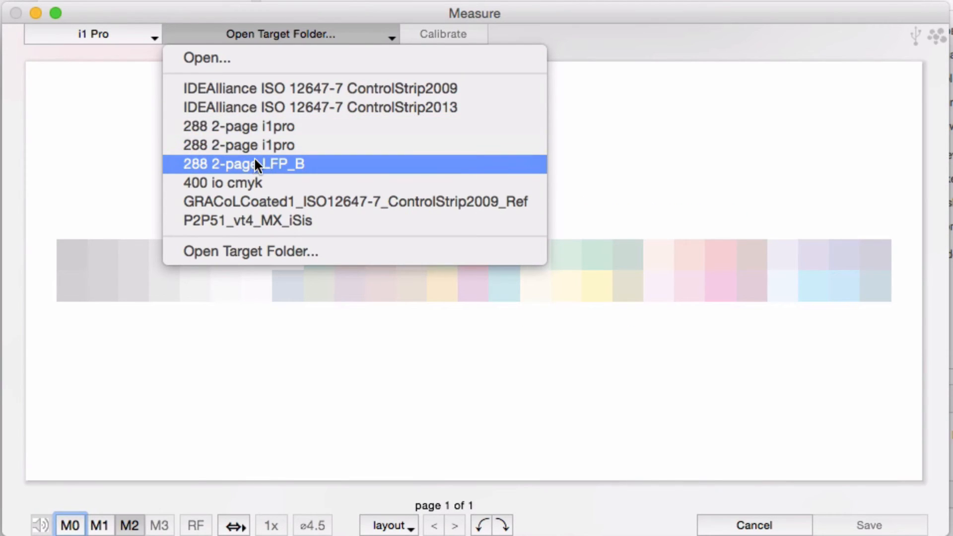
mouse_move(298, 179)
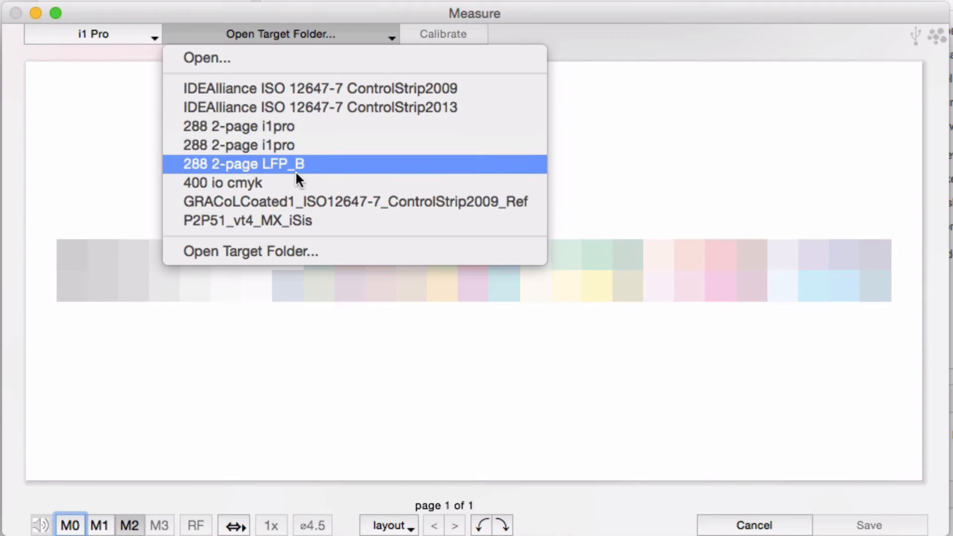
left_click(241, 164)
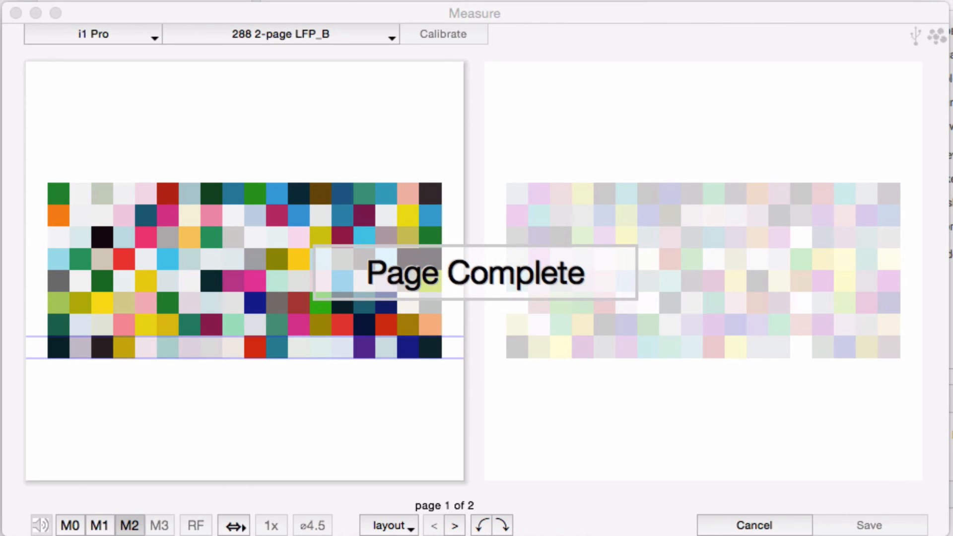
Start measuring page 2 with manual corner aiming, then cancel the aiming prompt.
left_click(455, 525)
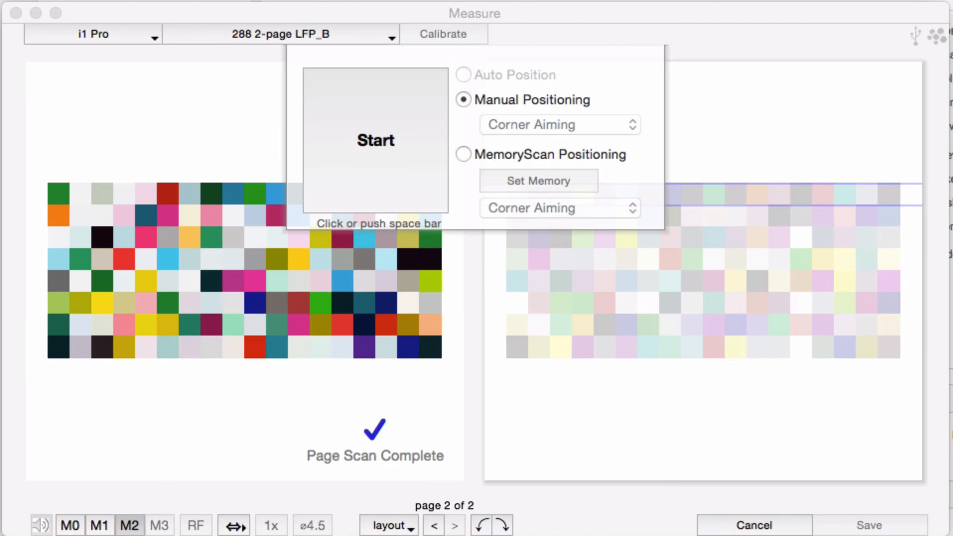
mouse_move(421, 183)
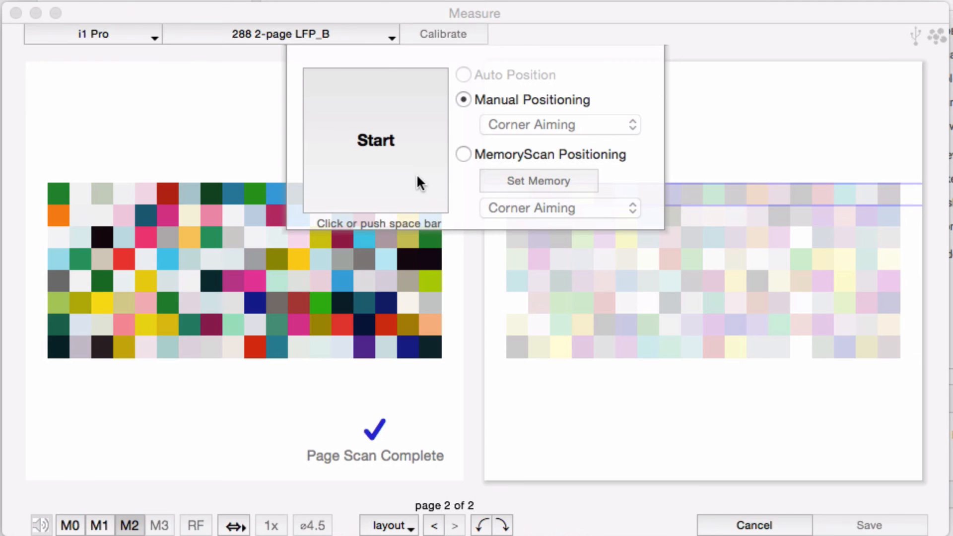
left_click(376, 140)
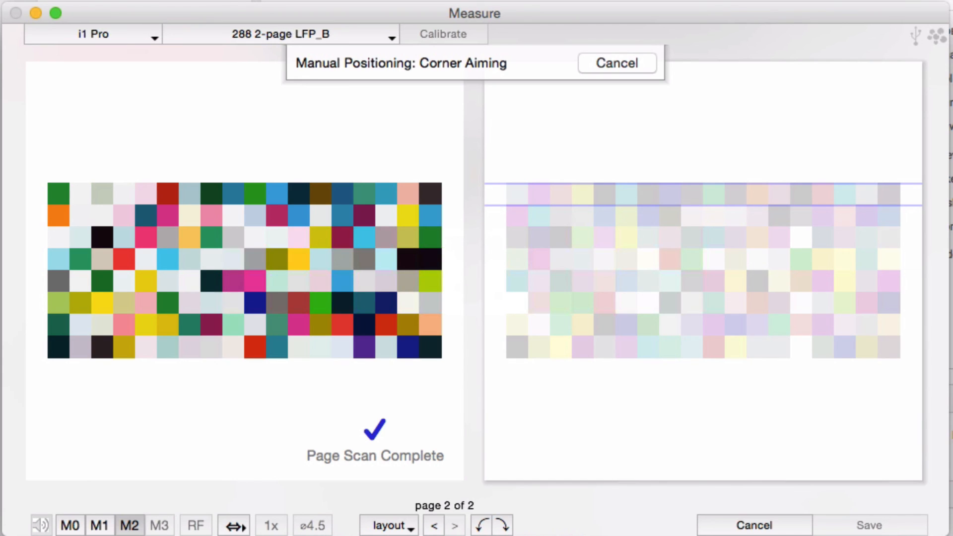
left_click(615, 63)
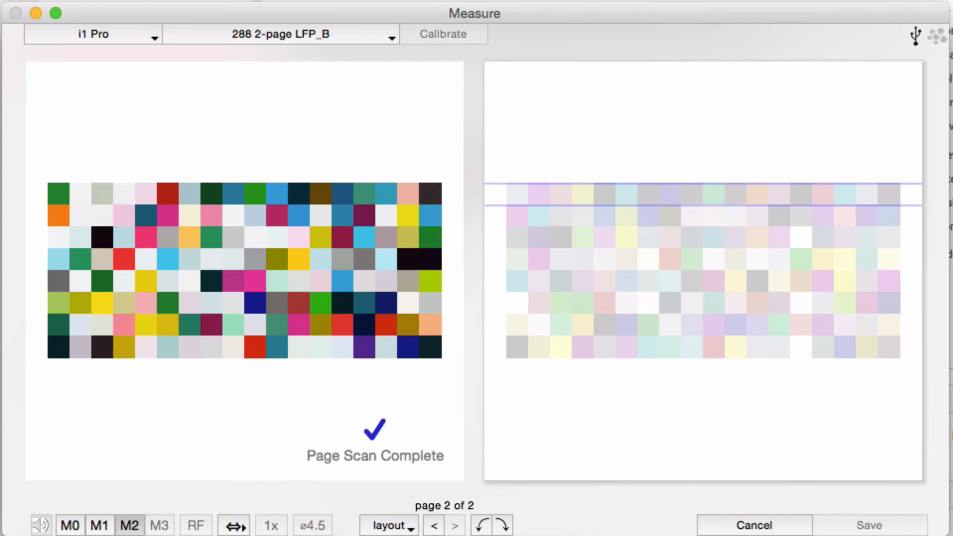